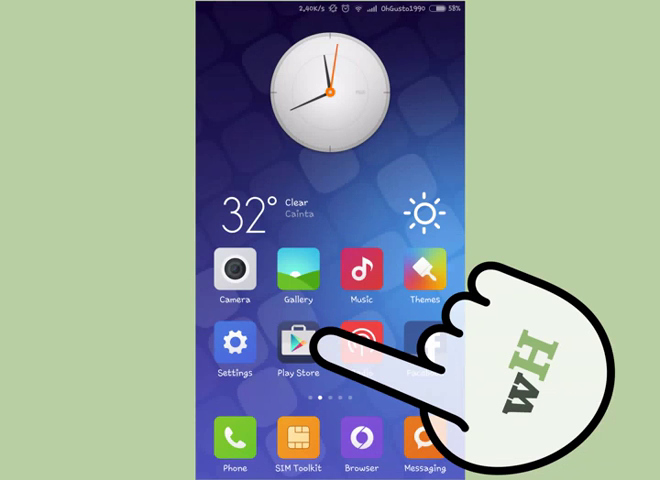
Launch the Google Play Store from the home screen
{"action": "left_click", "coordinate": [297, 350]}
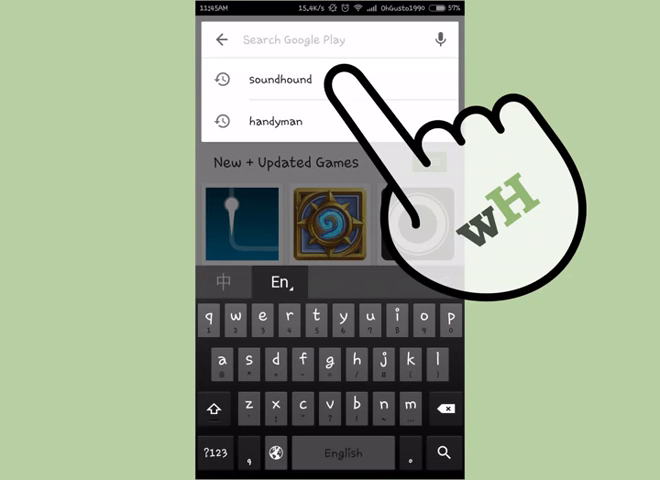
Re-run the 'soundhound' search from recent searches to list SoundHound Music Search first
{"action": "left_click", "coordinate": [280, 79]}
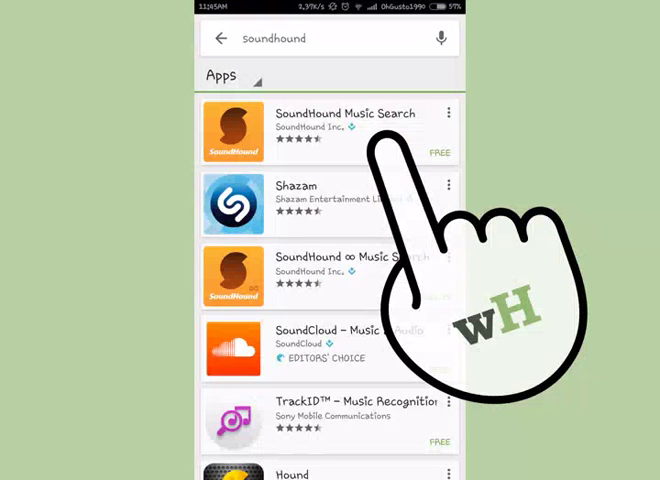